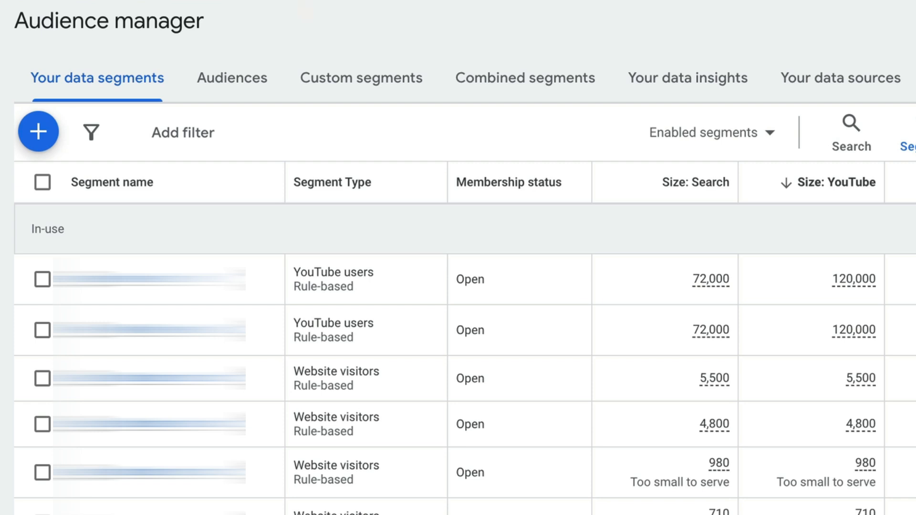
mouse_move(300, 10)
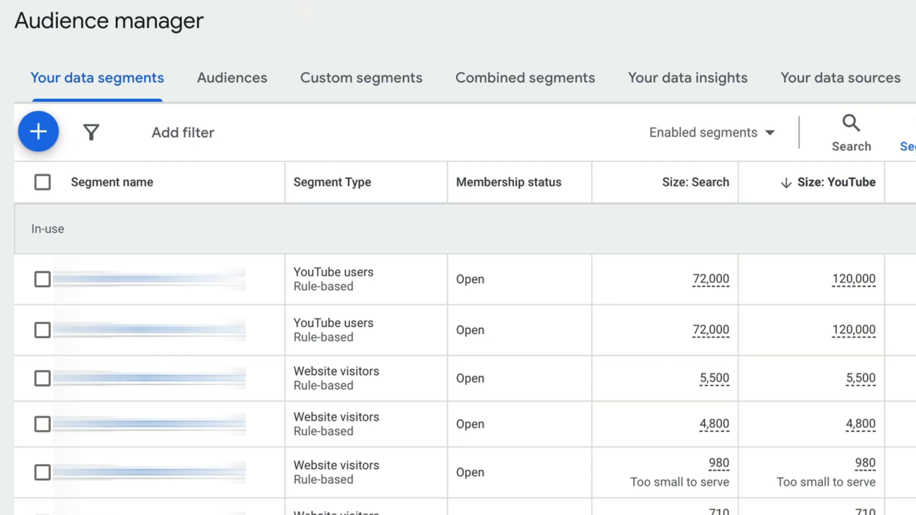
mouse_move(304, 8)
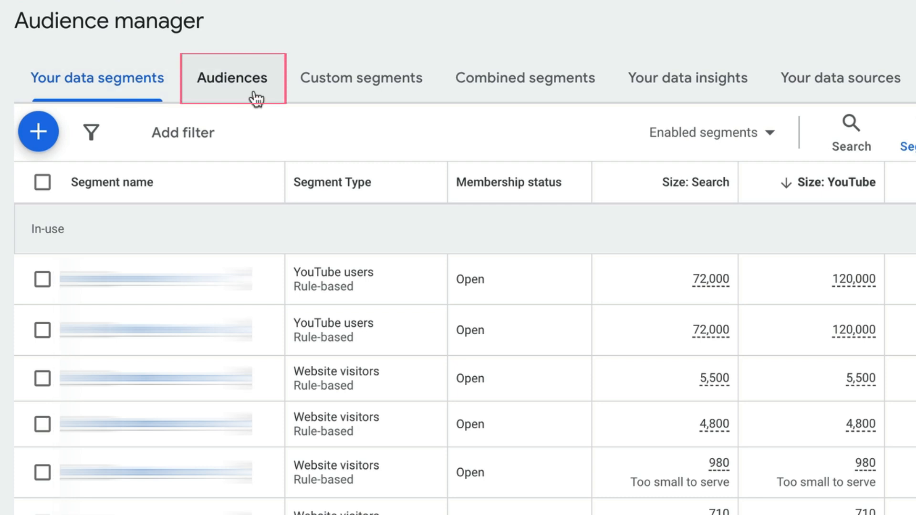
Step: Open a blank custom segment form targeting interests or purchase intentions and scroll through it
click(361, 78)
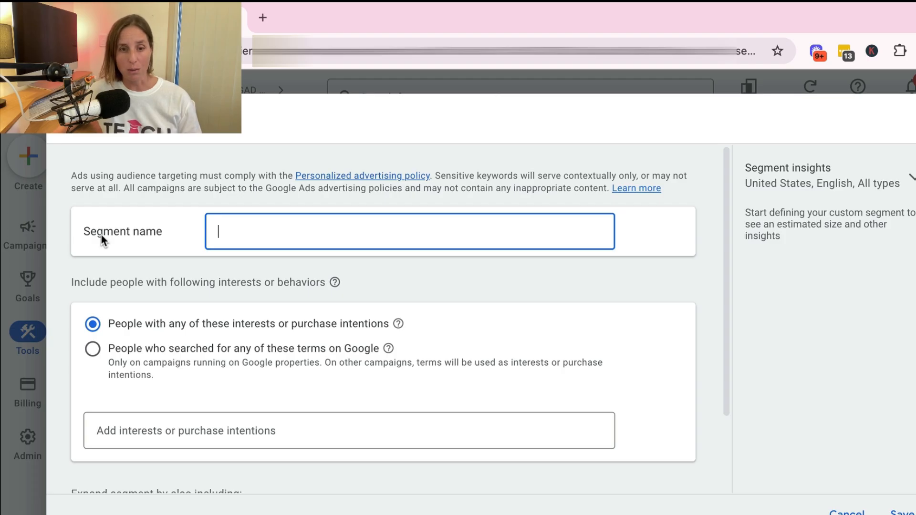
mouse_move(141, 202)
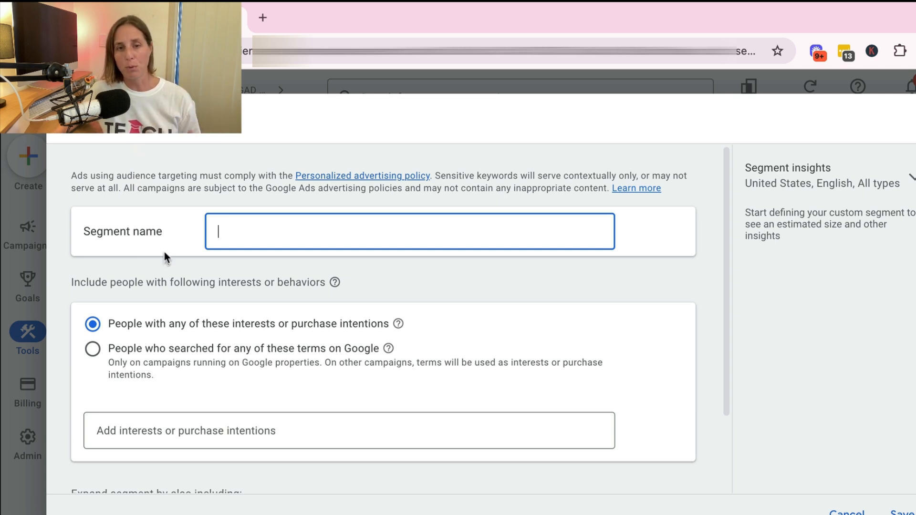
mouse_move(219, 278)
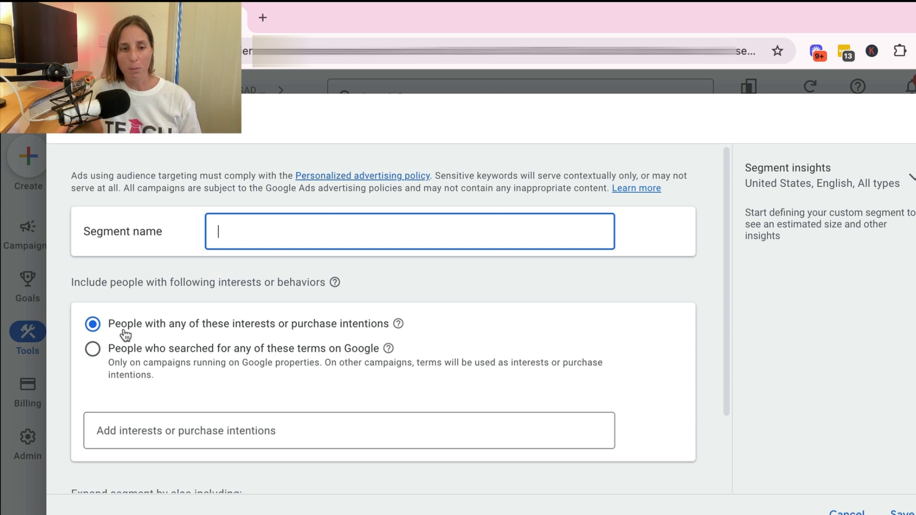
mouse_move(199, 334)
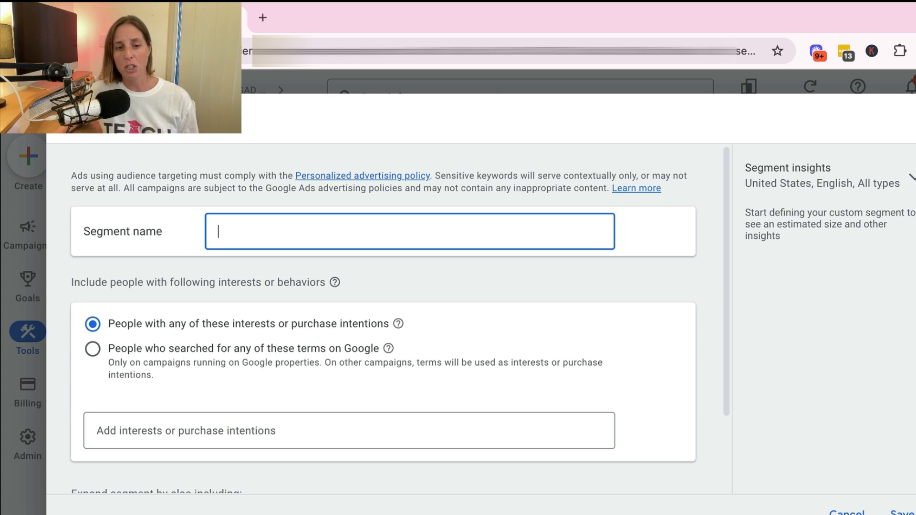
scroll(down, 3)
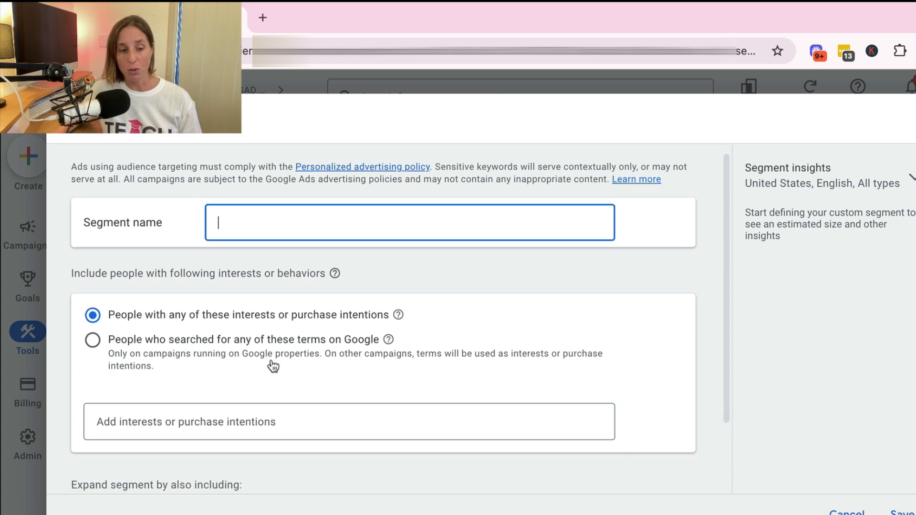
scroll(down, 3)
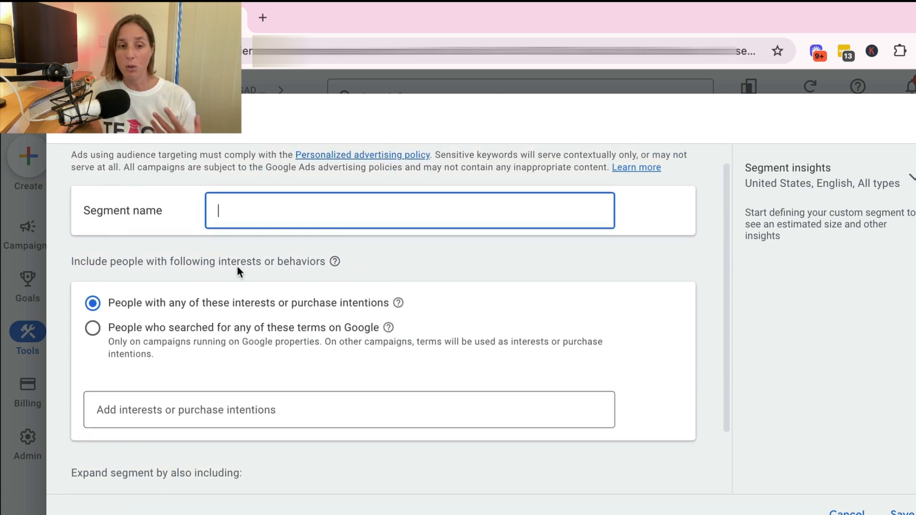
Step: Scroll to the bottom of the empty custom segment form and cancel it
scroll(down, 3)
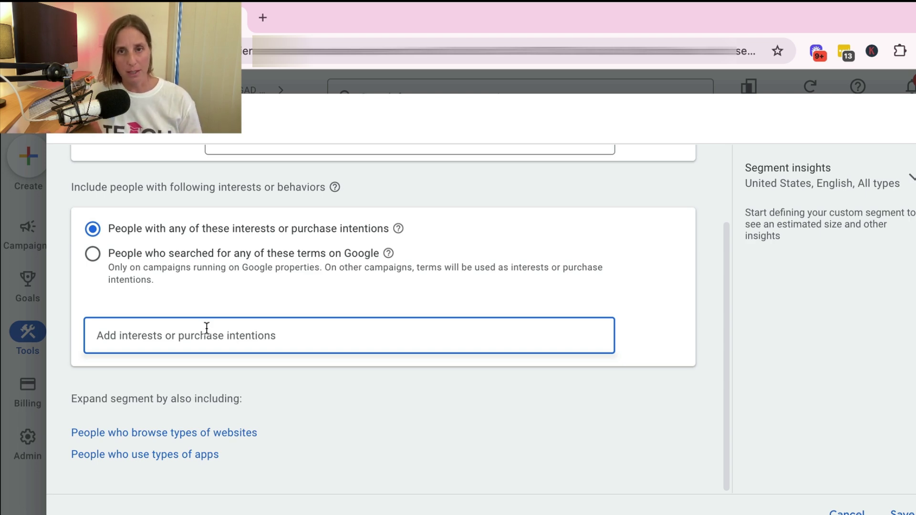
mouse_move(237, 305)
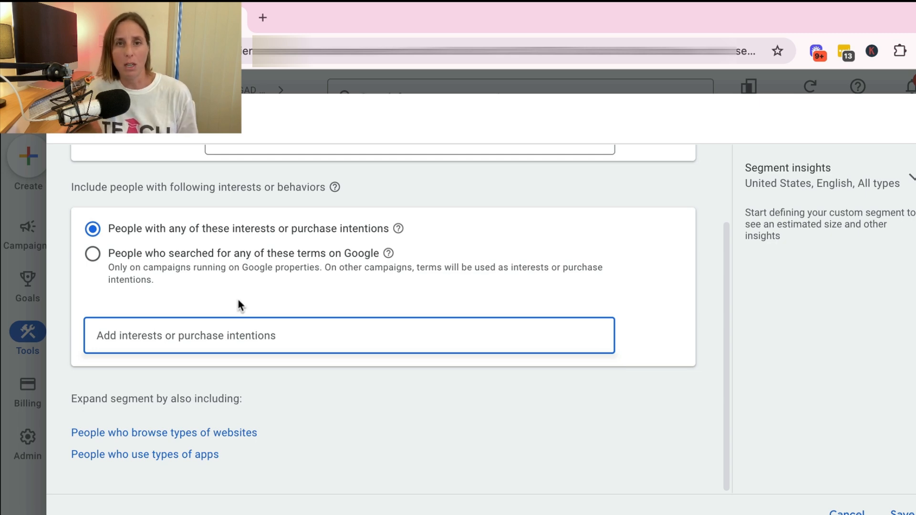
mouse_move(248, 332)
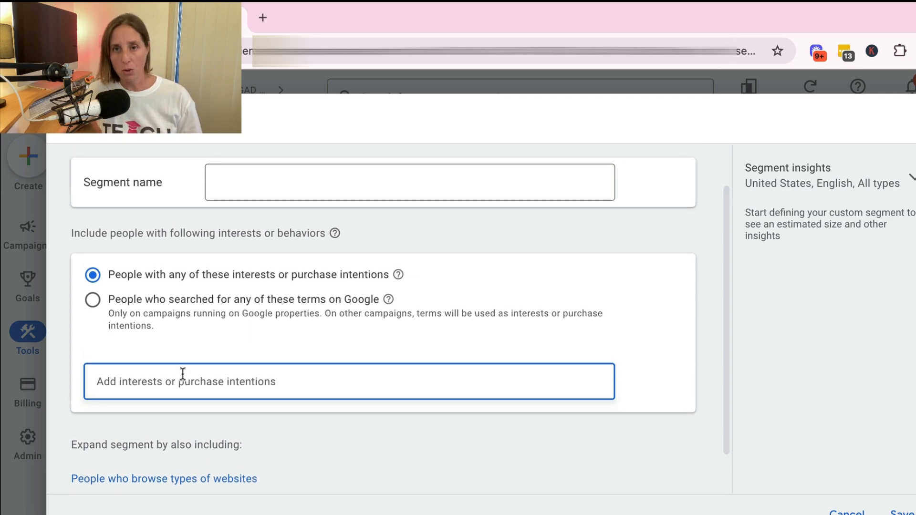
mouse_move(188, 375)
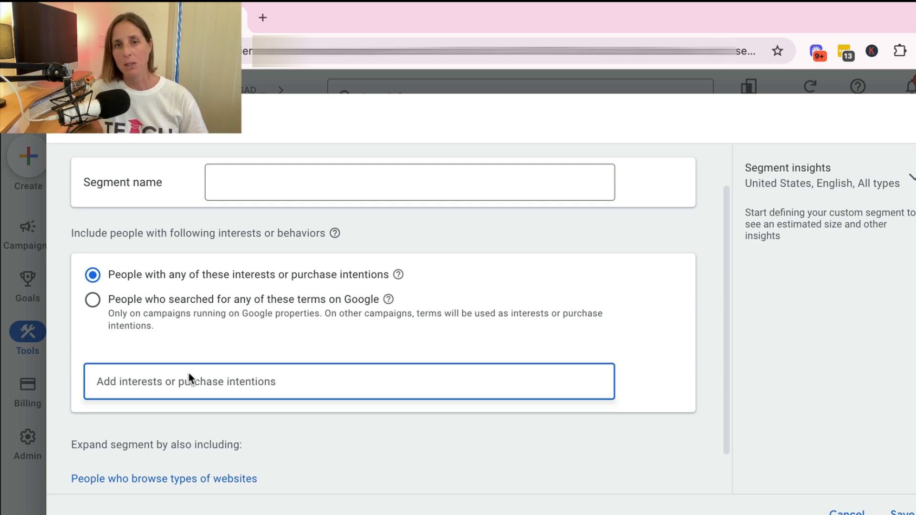
scroll(down, 3)
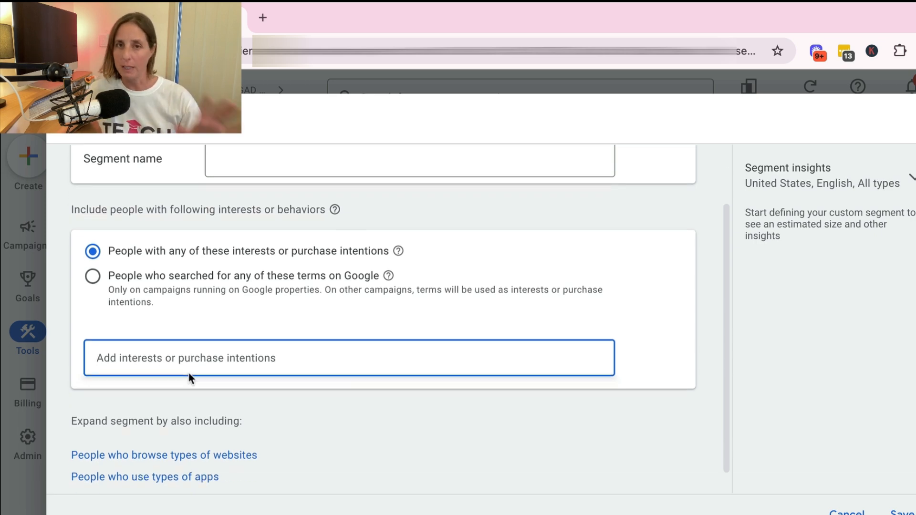
scroll(down, 3)
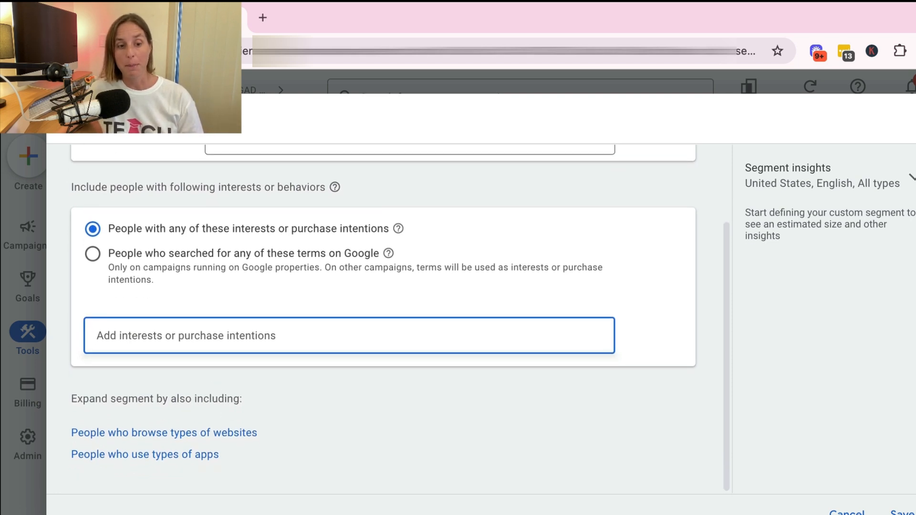
click(165, 432)
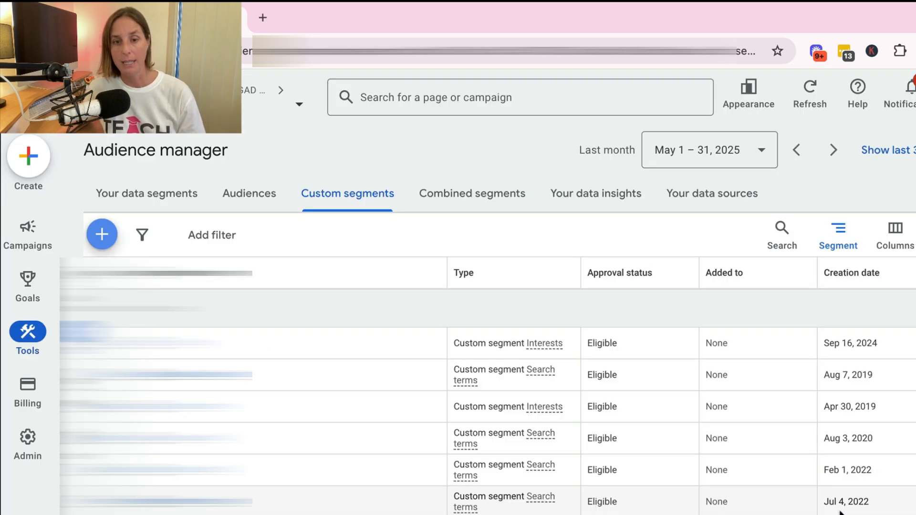
Step: Switch to the Audiences list and start a new blank audience
click(249, 194)
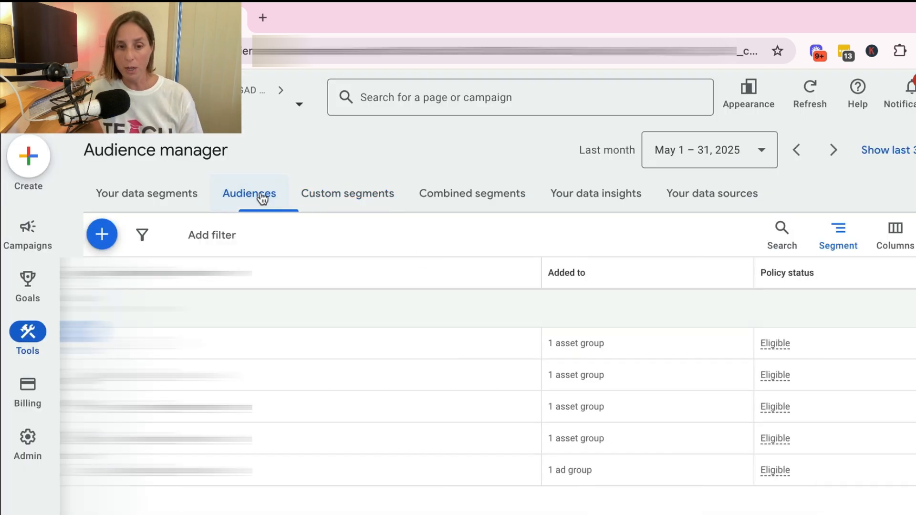
click(102, 235)
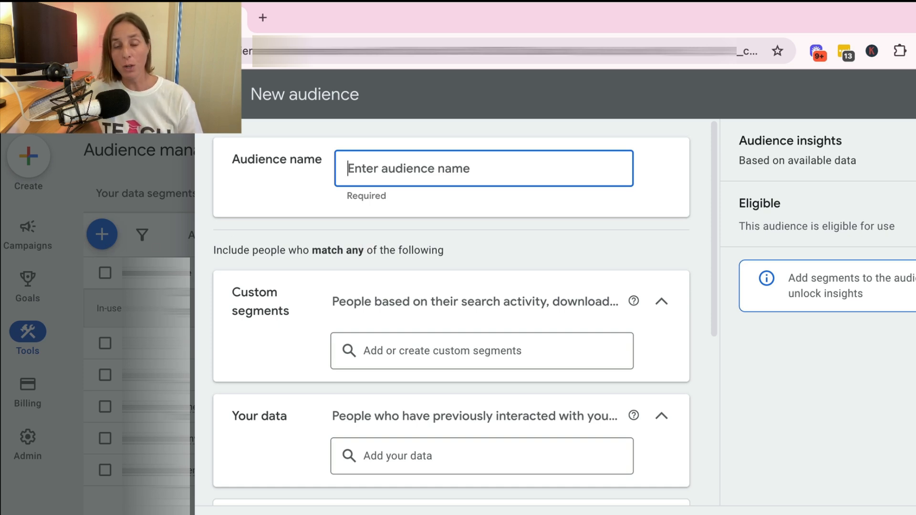
mouse_move(419, 235)
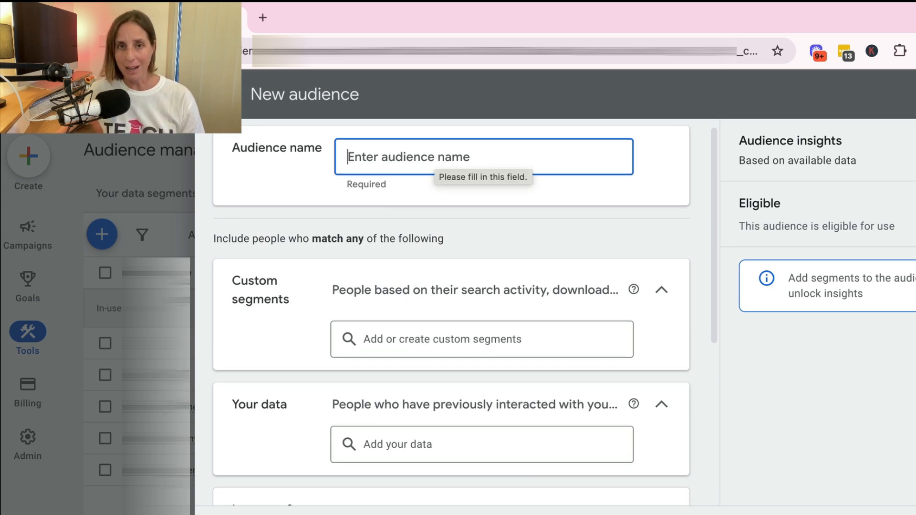
mouse_move(532, 208)
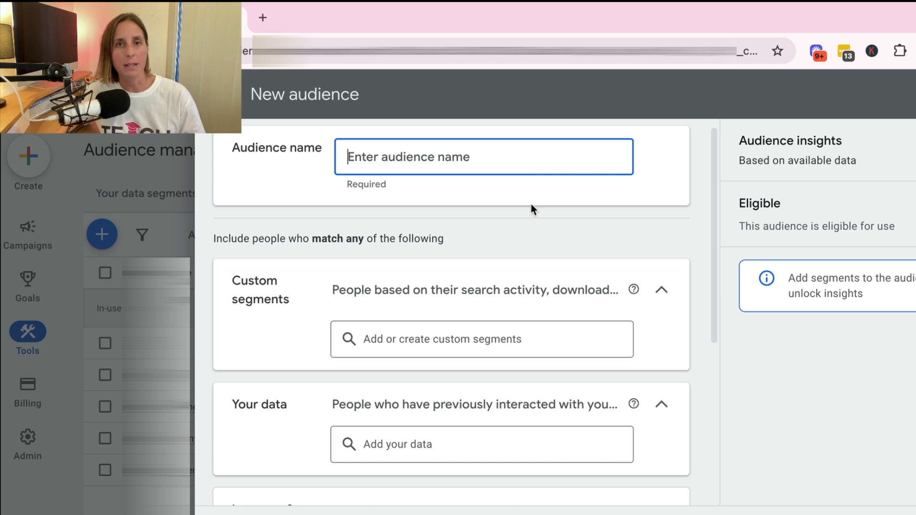
scroll(down, 3)
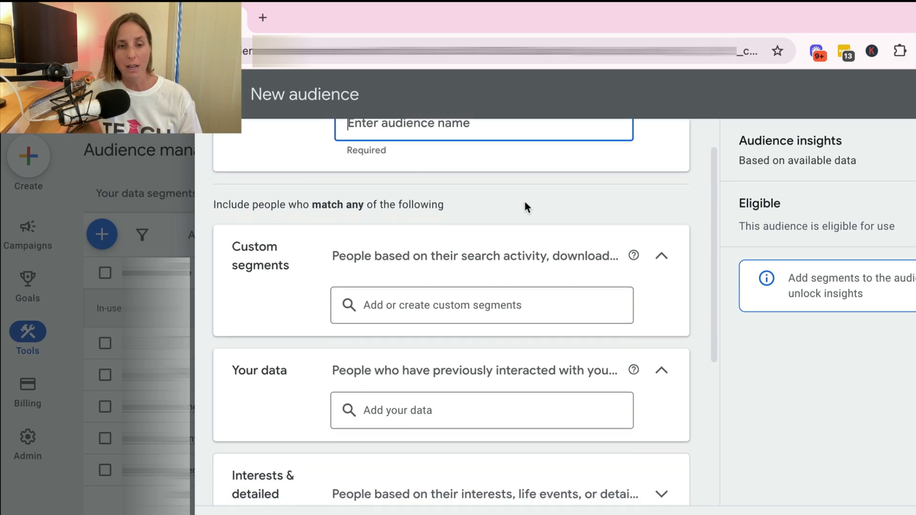
scroll(down, 3)
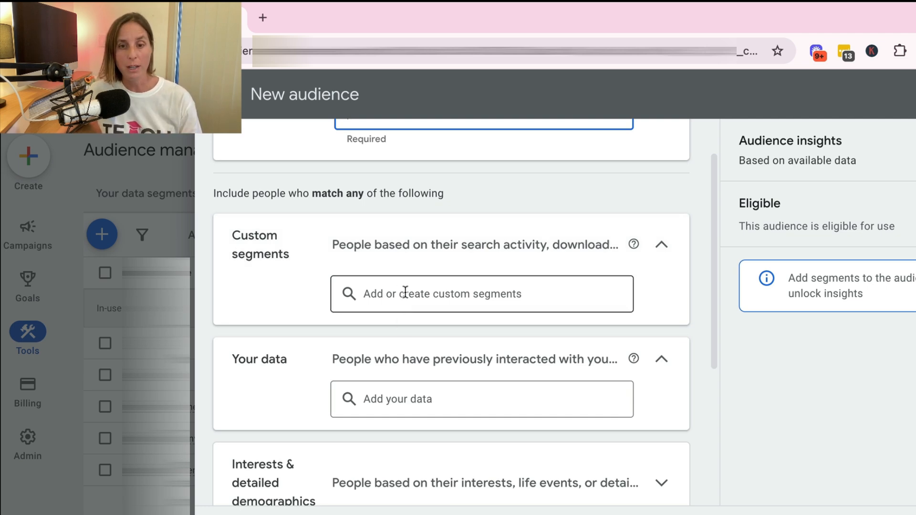
scroll(down, 3)
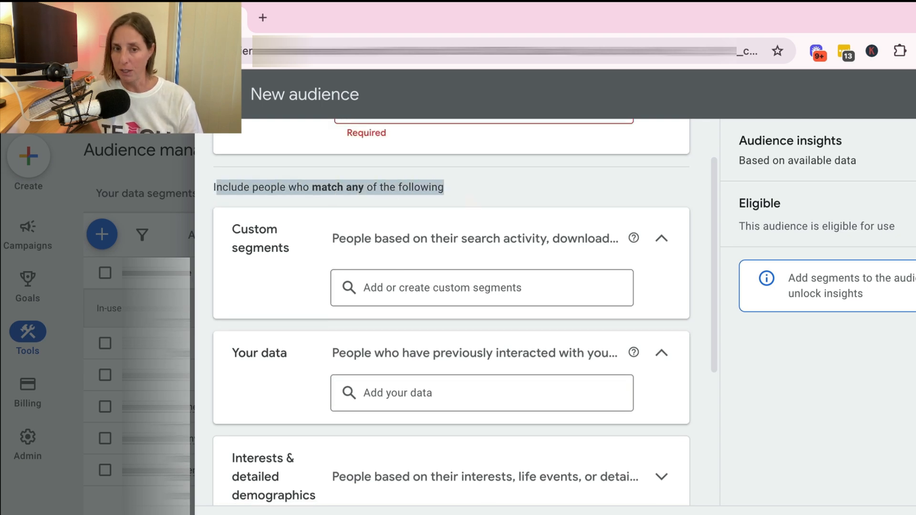
click(481, 287)
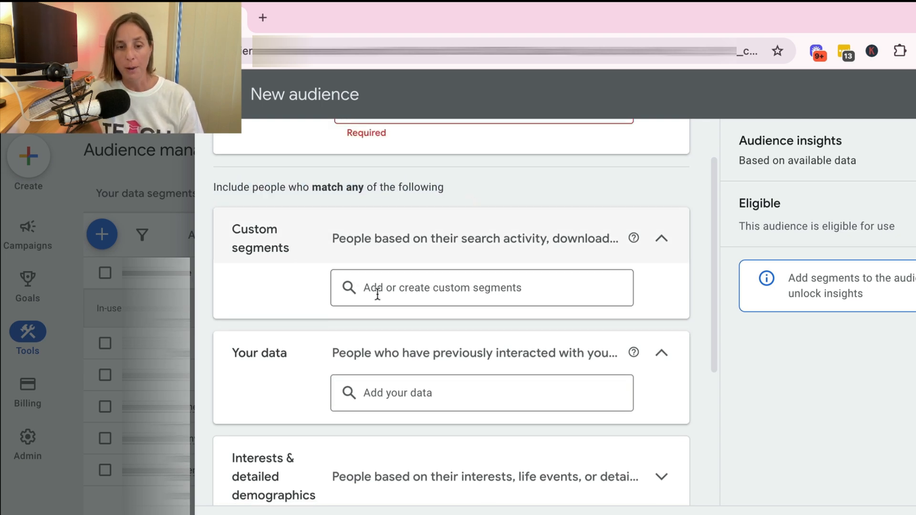
click(482, 287)
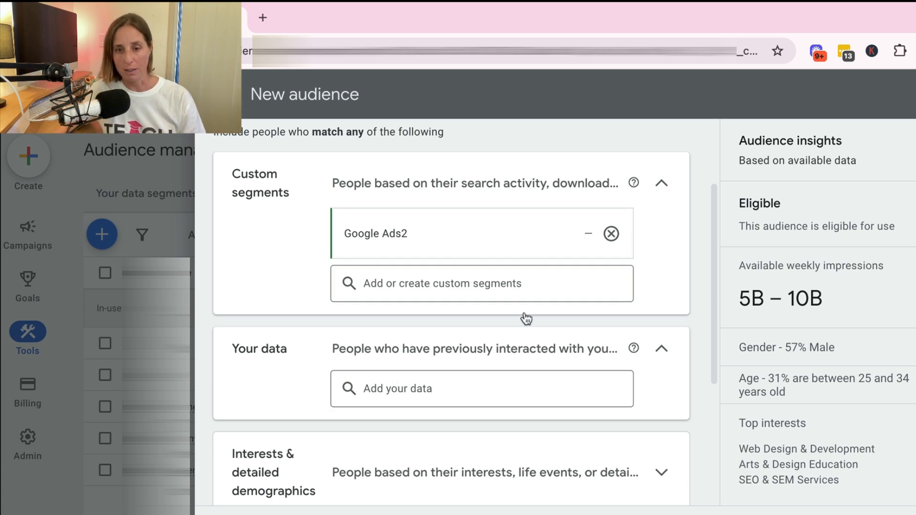
click(611, 233)
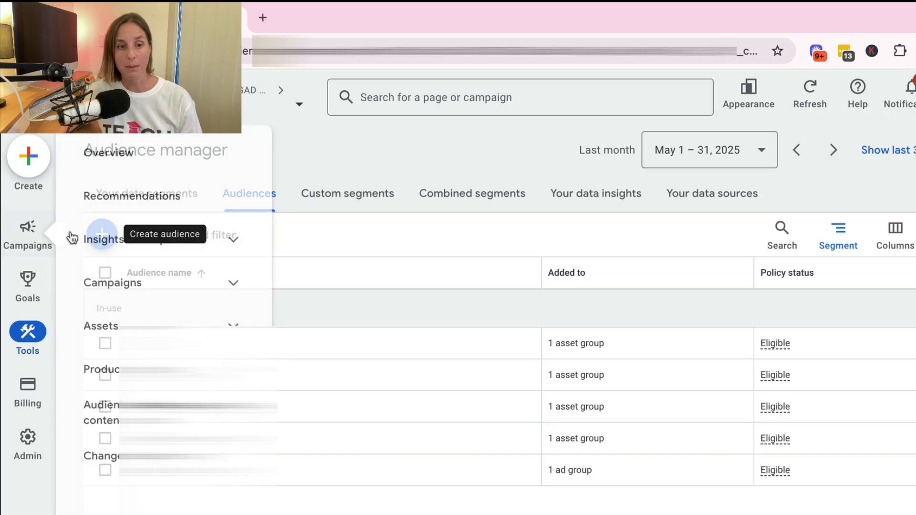
click(102, 234)
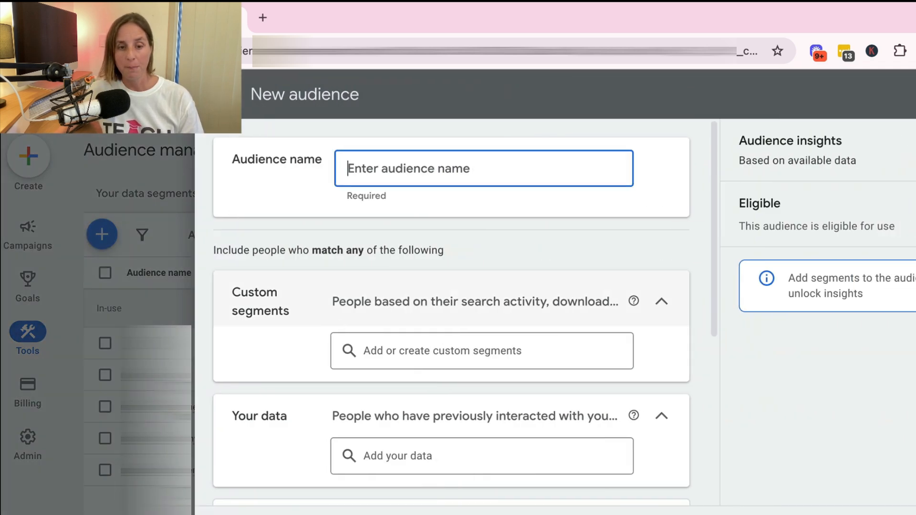
scroll(down, 3)
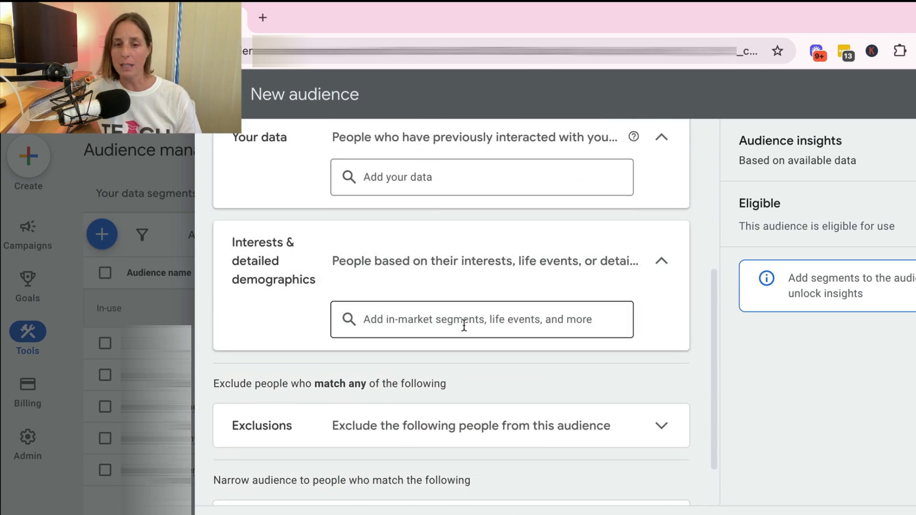
click(483, 320)
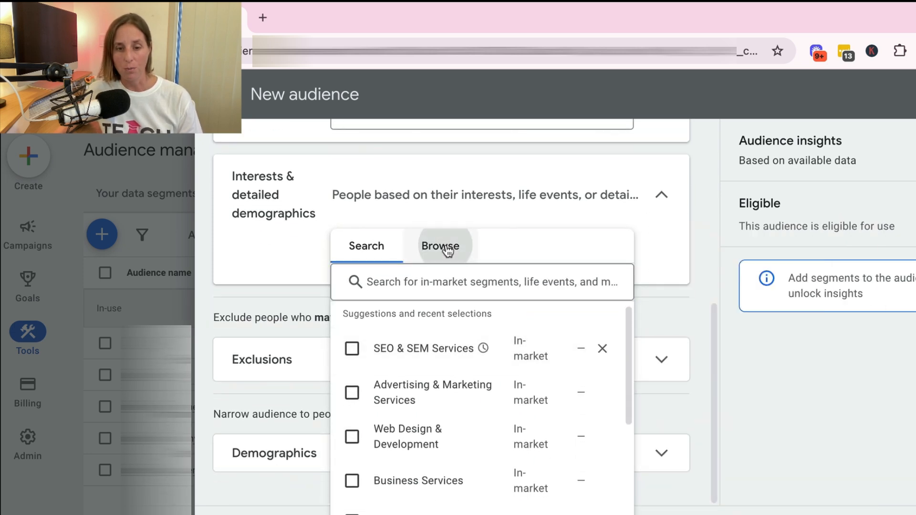
click(440, 246)
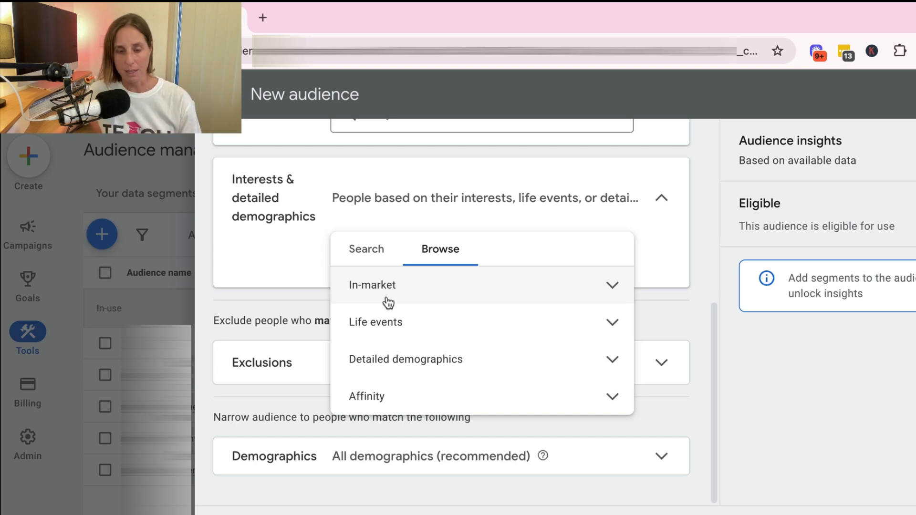
click(372, 285)
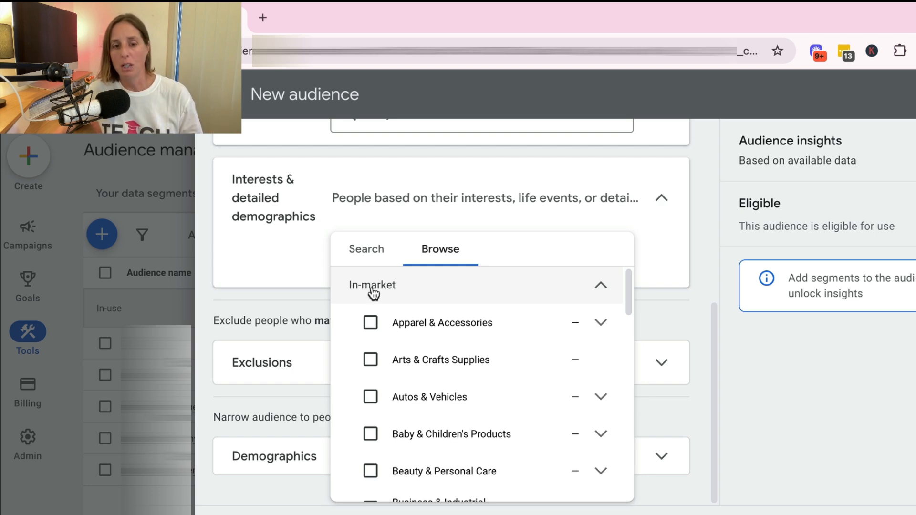
mouse_move(447, 352)
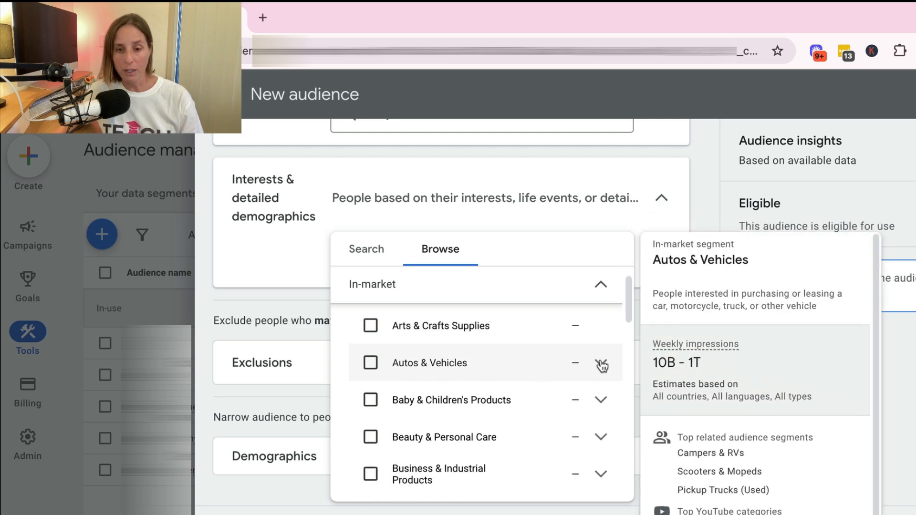
click(601, 364)
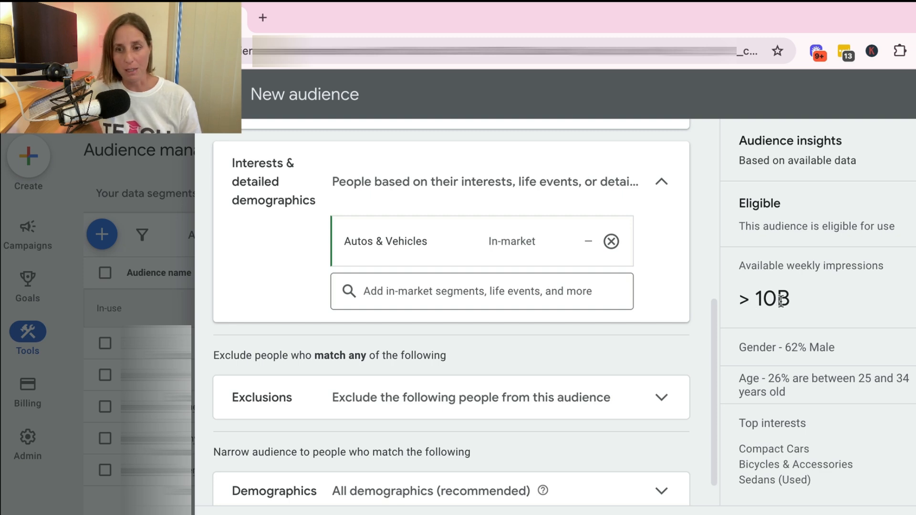
mouse_move(795, 354)
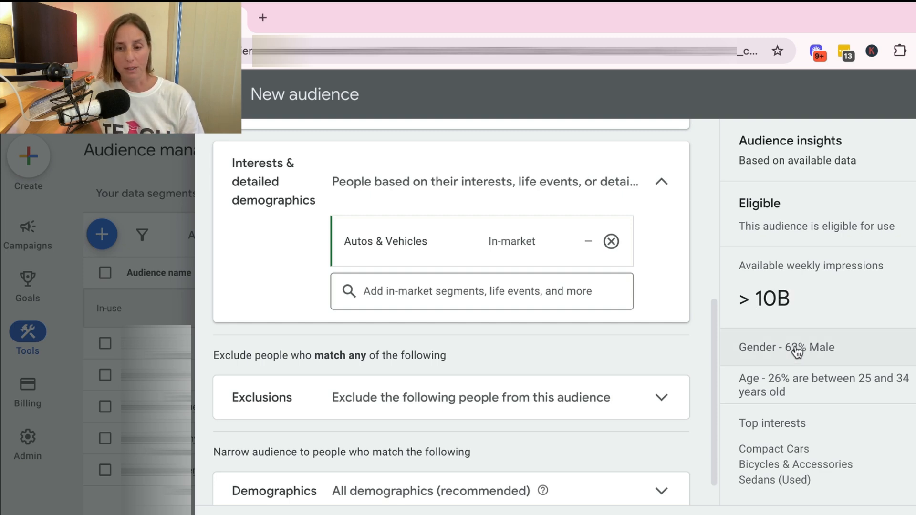
mouse_move(824, 423)
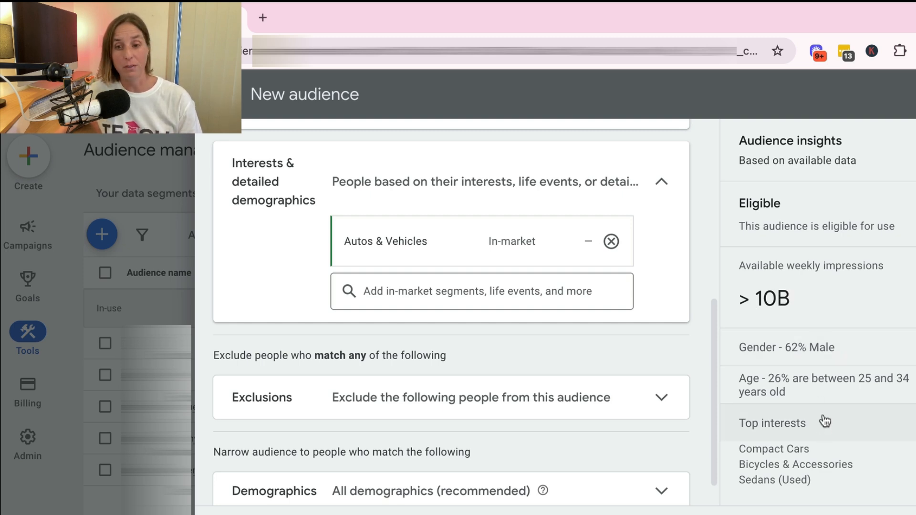
mouse_move(780, 358)
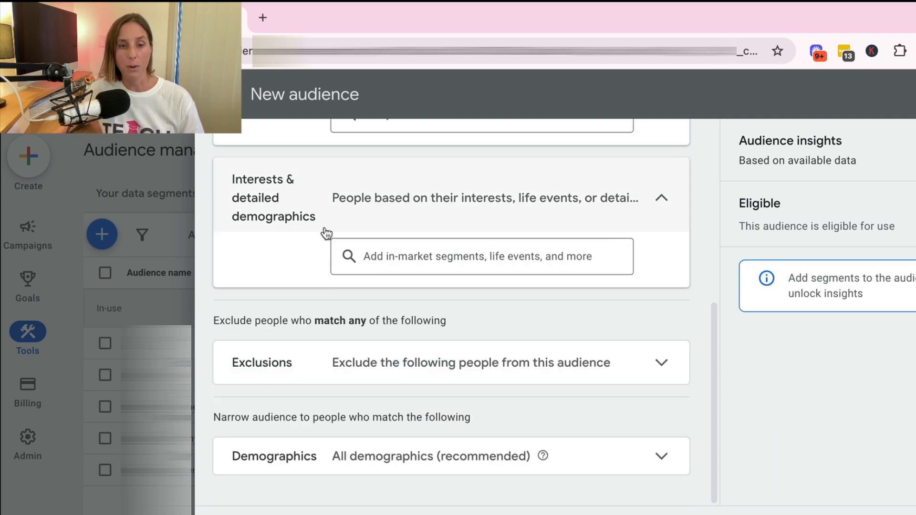
click(482, 256)
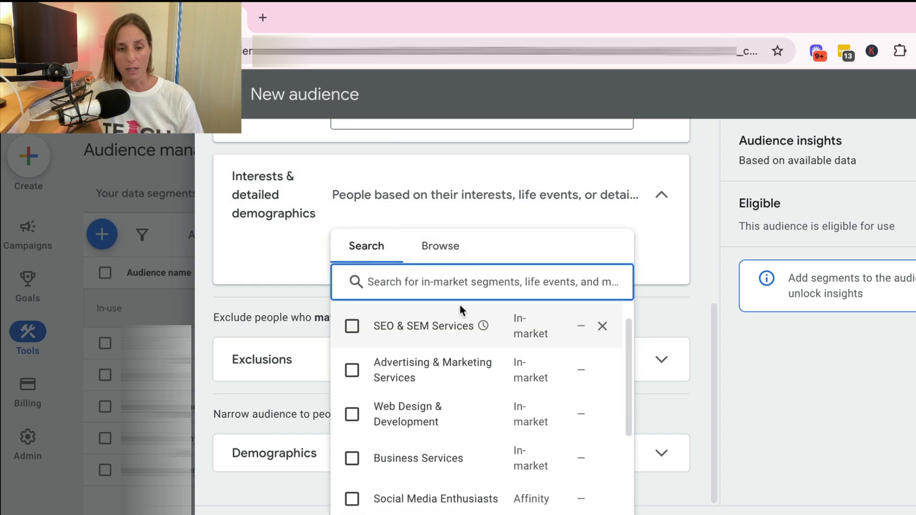
click(440, 246)
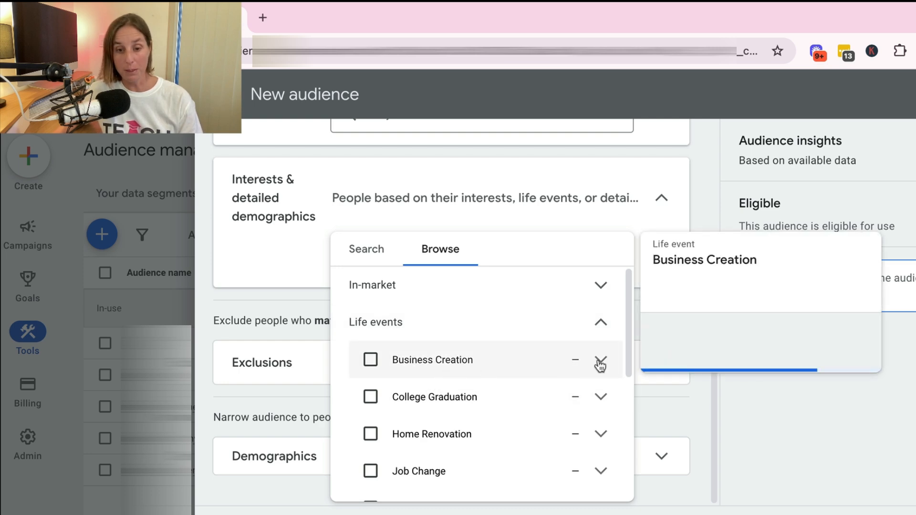
click(601, 361)
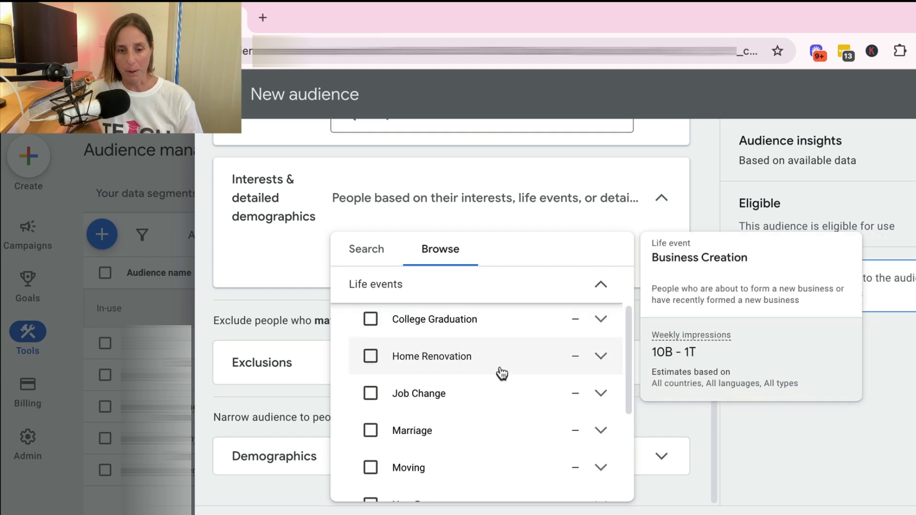
scroll(down, 3)
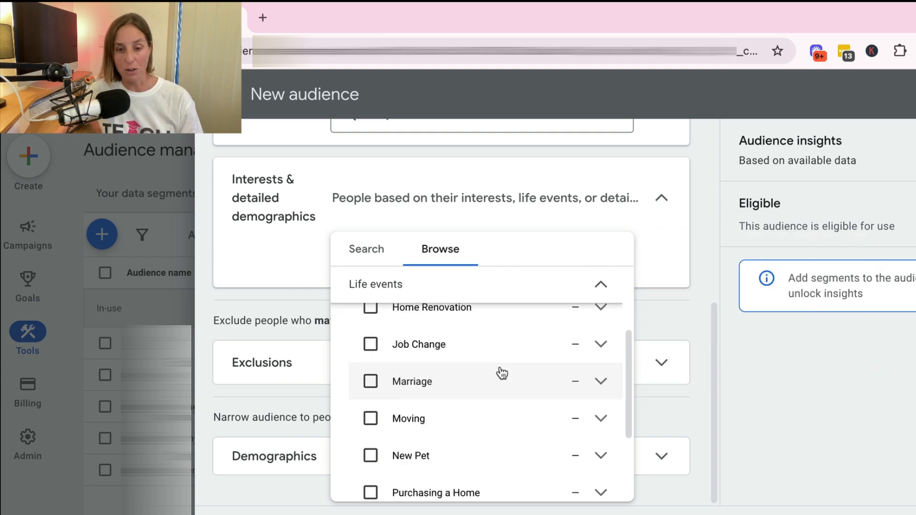
click(601, 285)
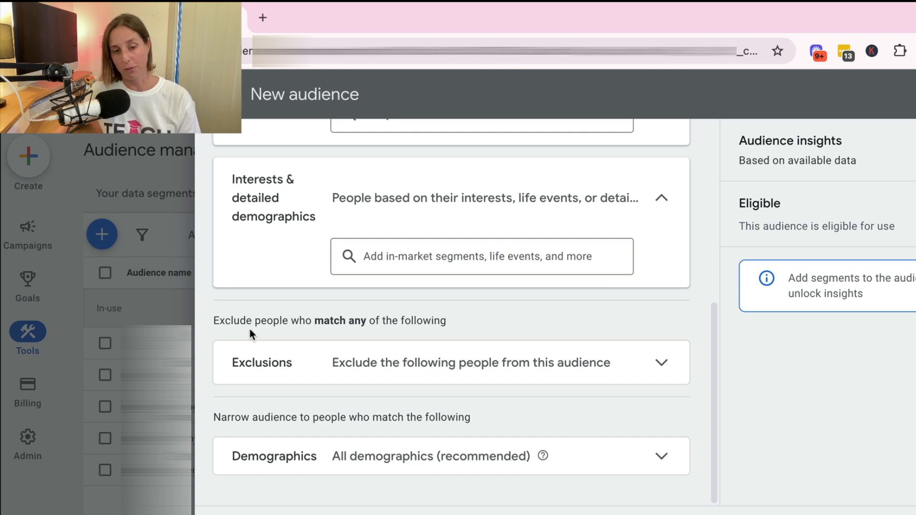
mouse_move(321, 363)
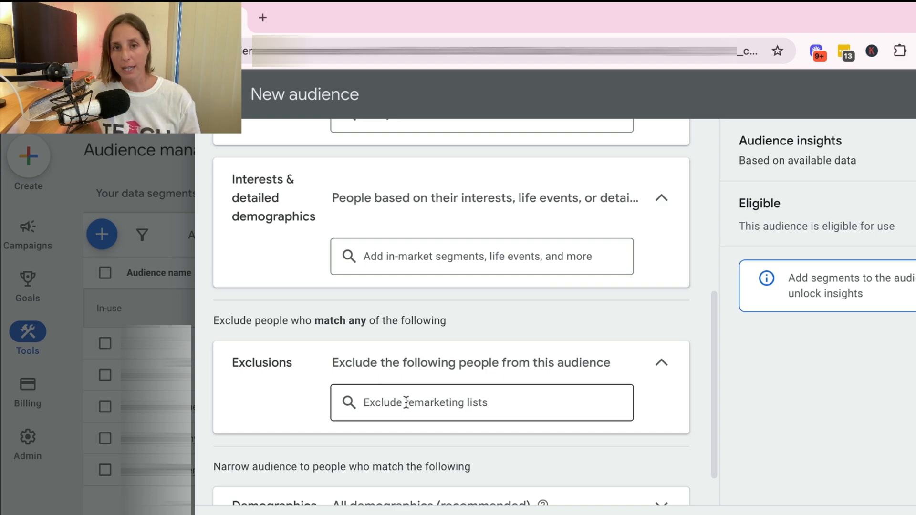
mouse_move(560, 389)
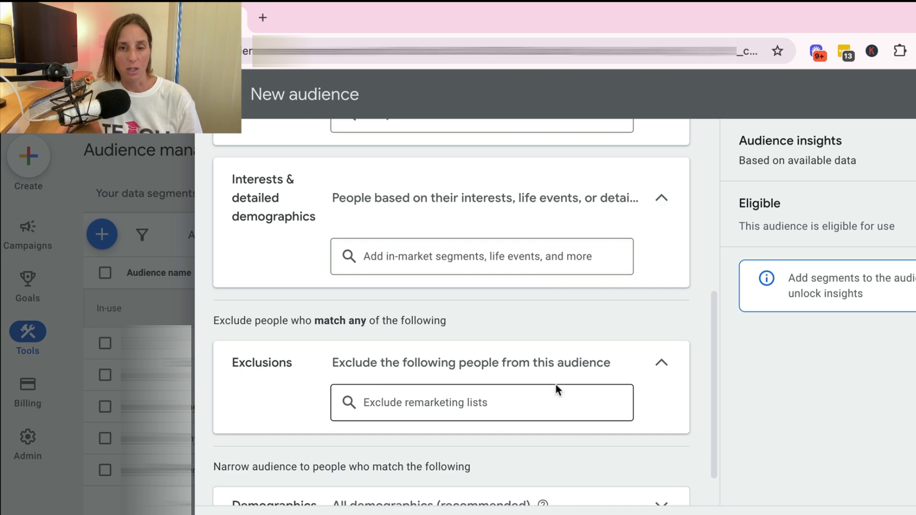
Step: Expand the Exclusions panel to reveal the Exclude remarketing lists search box
click(661, 362)
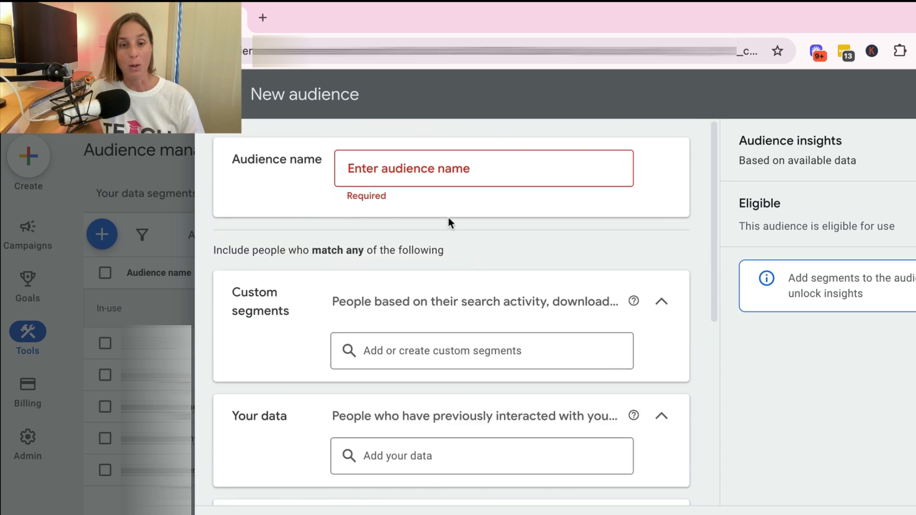
click(418, 167)
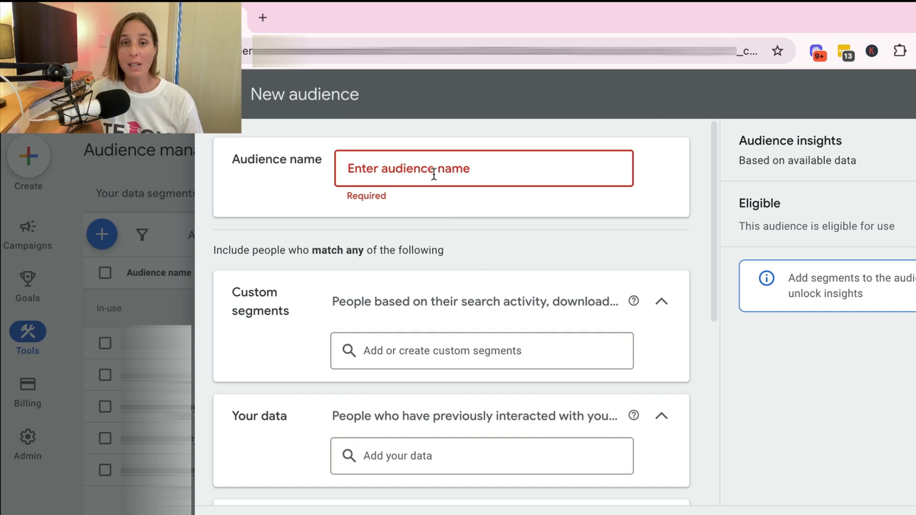
mouse_move(288, 136)
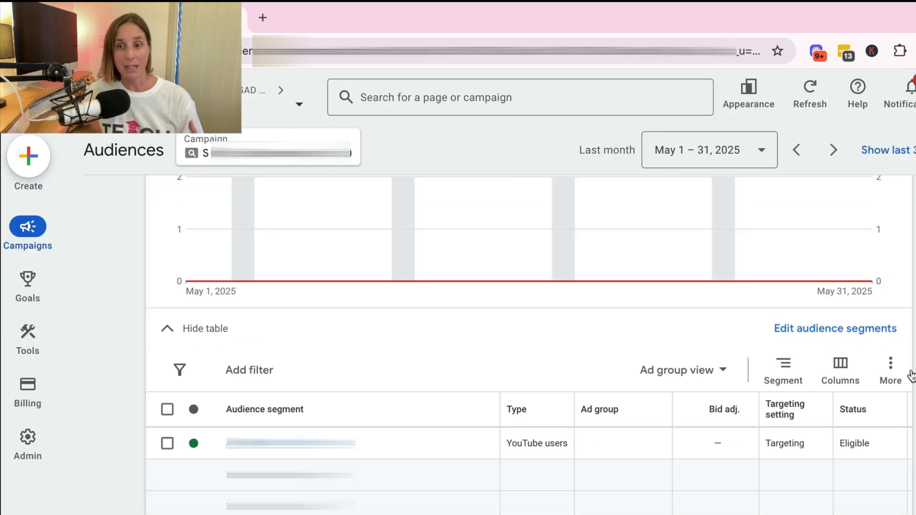
mouse_move(501, 353)
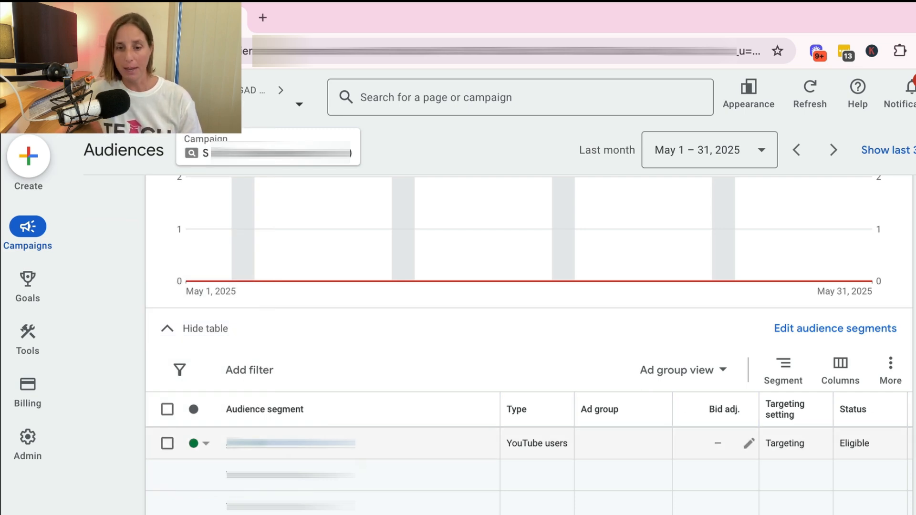
mouse_move(478, 451)
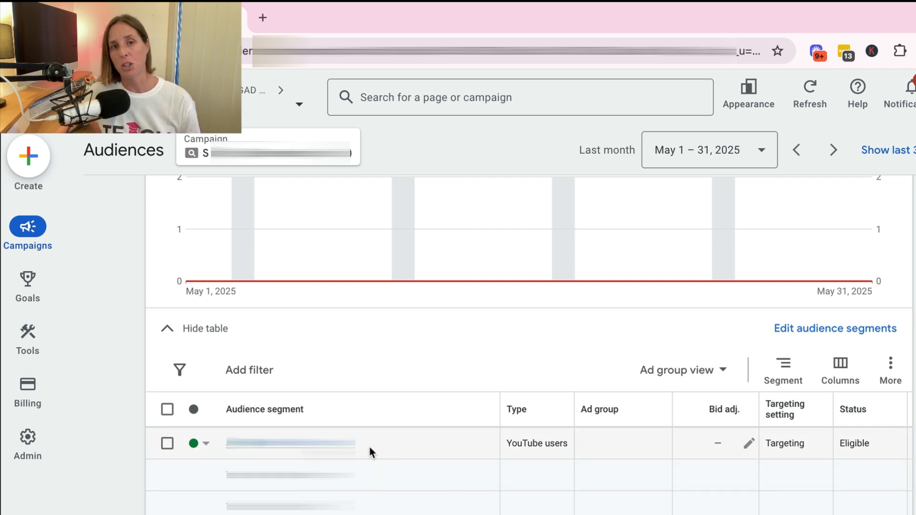
mouse_move(777, 448)
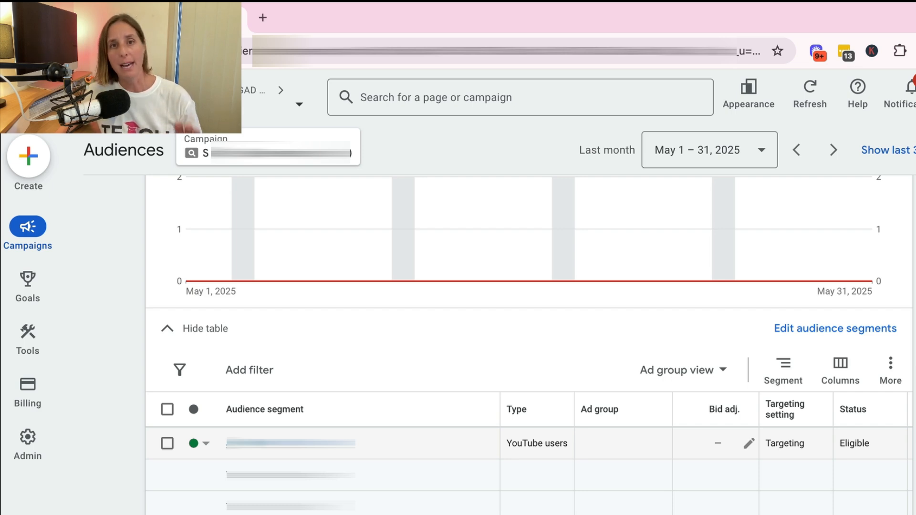
mouse_move(778, 448)
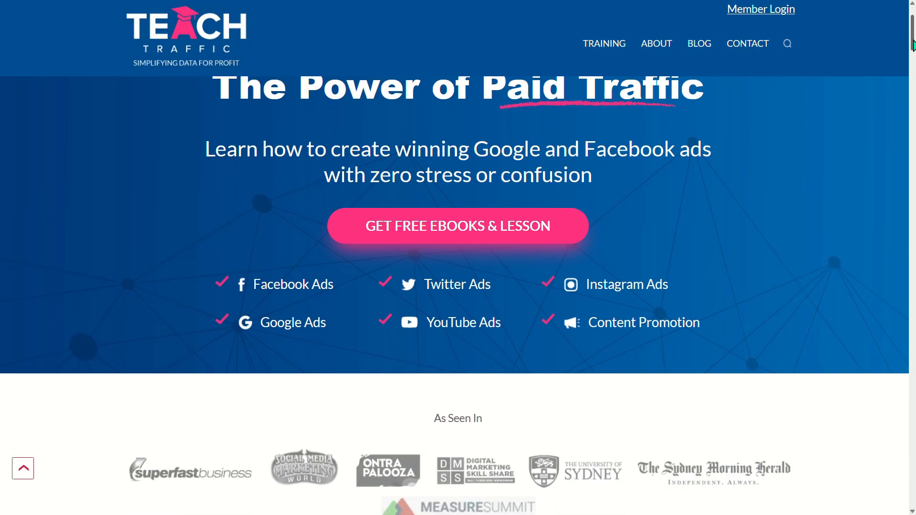
Step: Scroll the Teach Traffic home page past the As Seen In logos to the welcome text
scroll(down, 3)
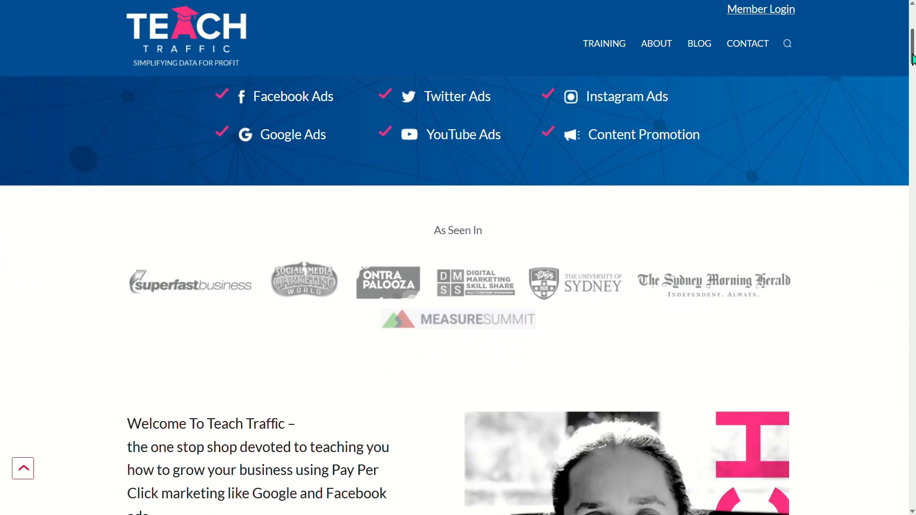
scroll(down, 3)
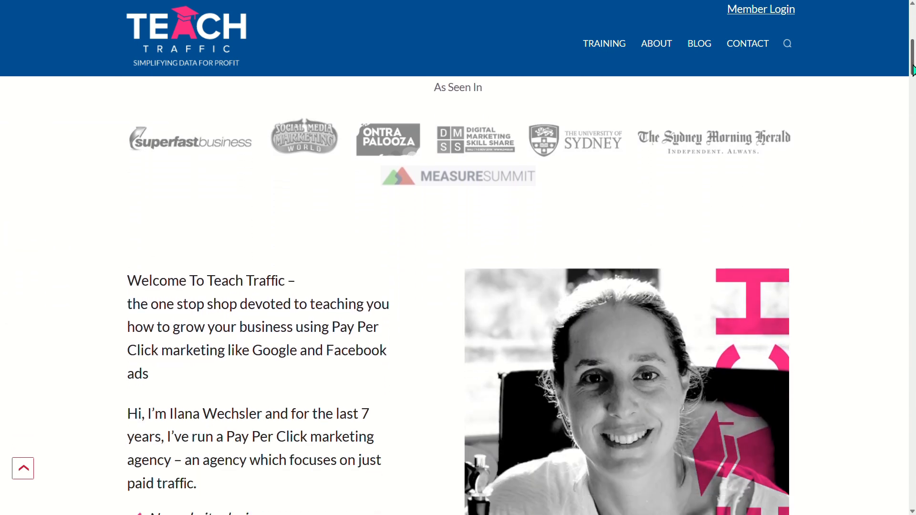
scroll(down, 3)
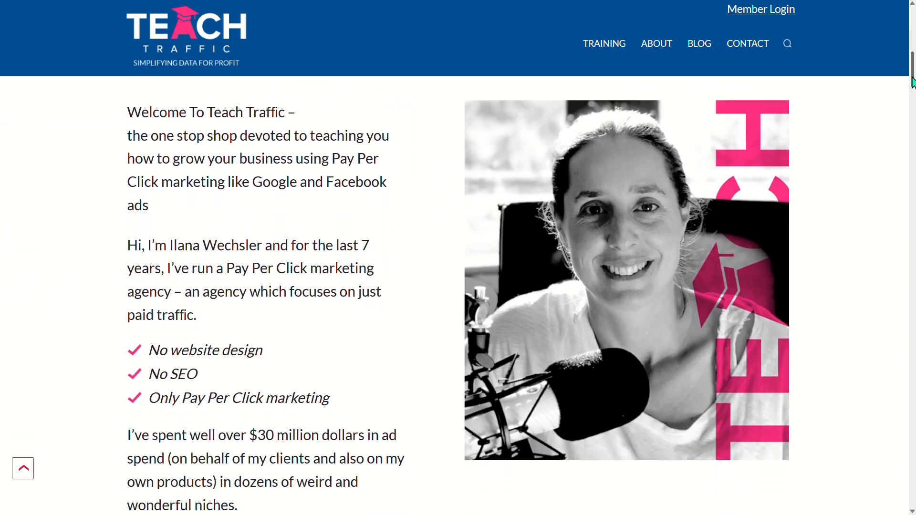